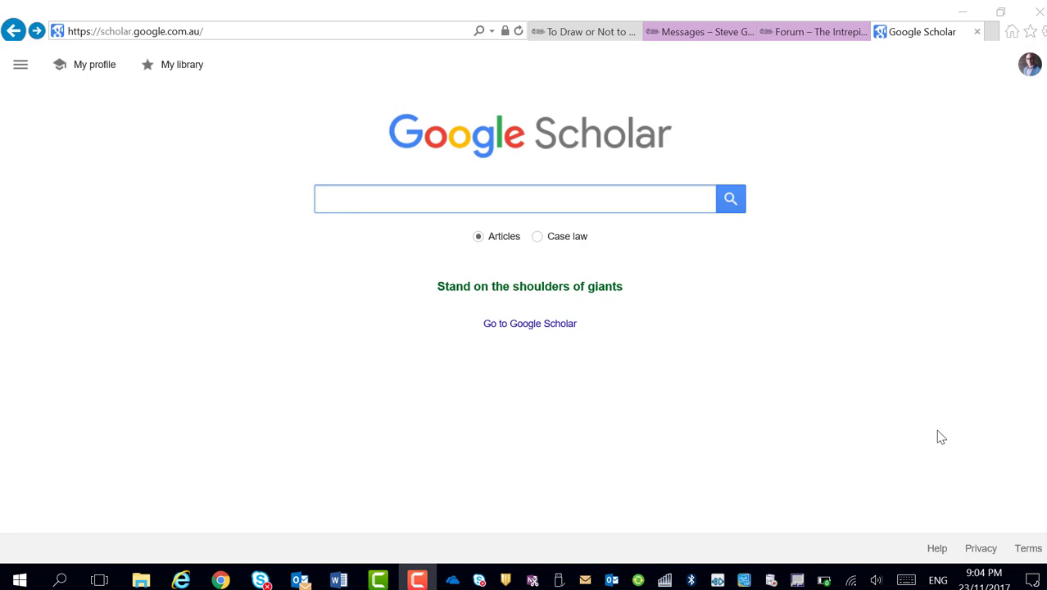
pyautogui.moveTo(462, 154)
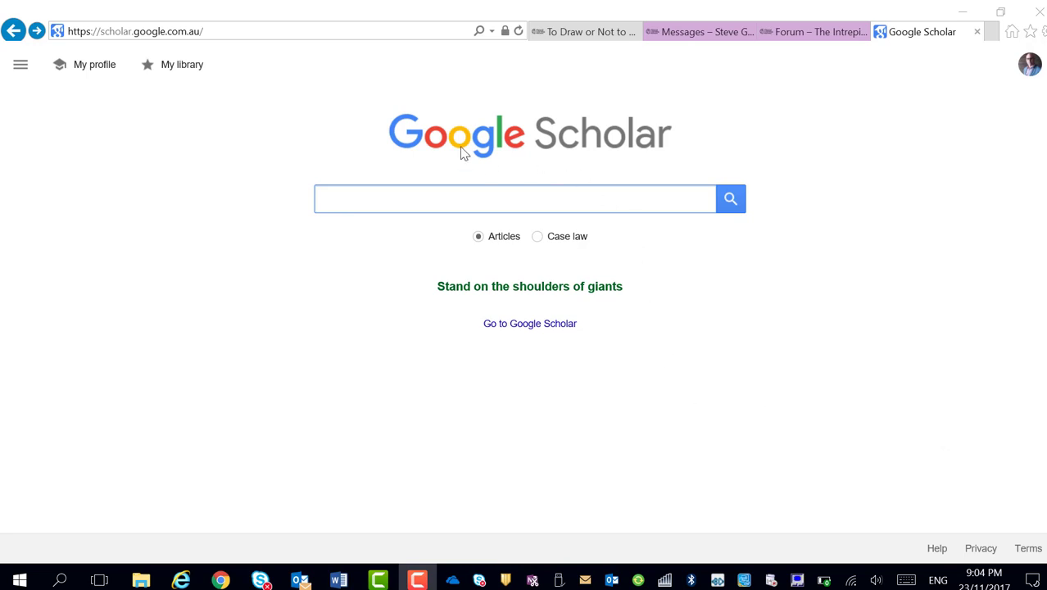
pyautogui.moveTo(581, 150)
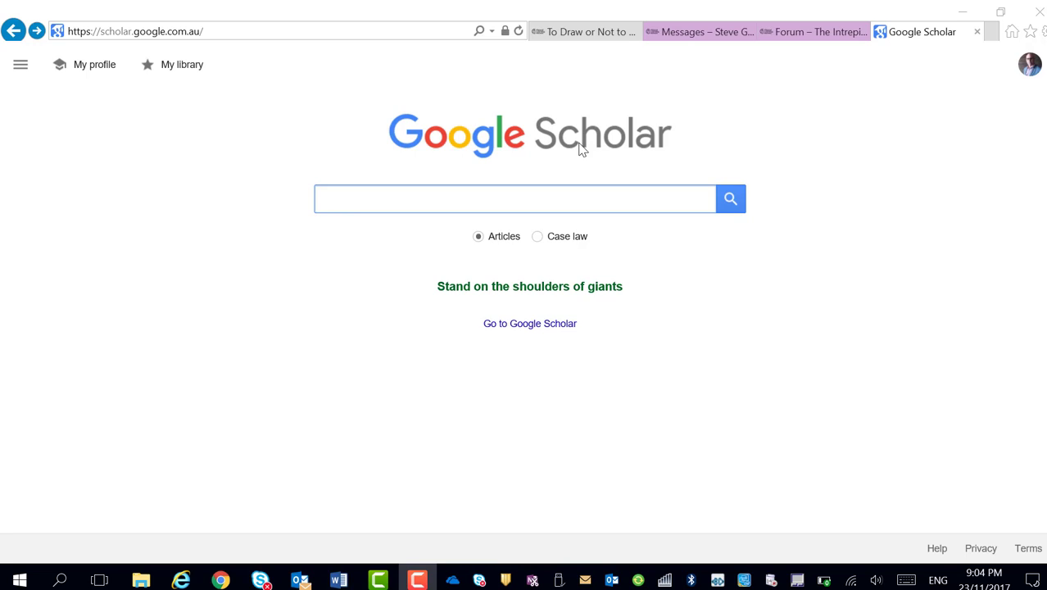
pyautogui.moveTo(564, 170)
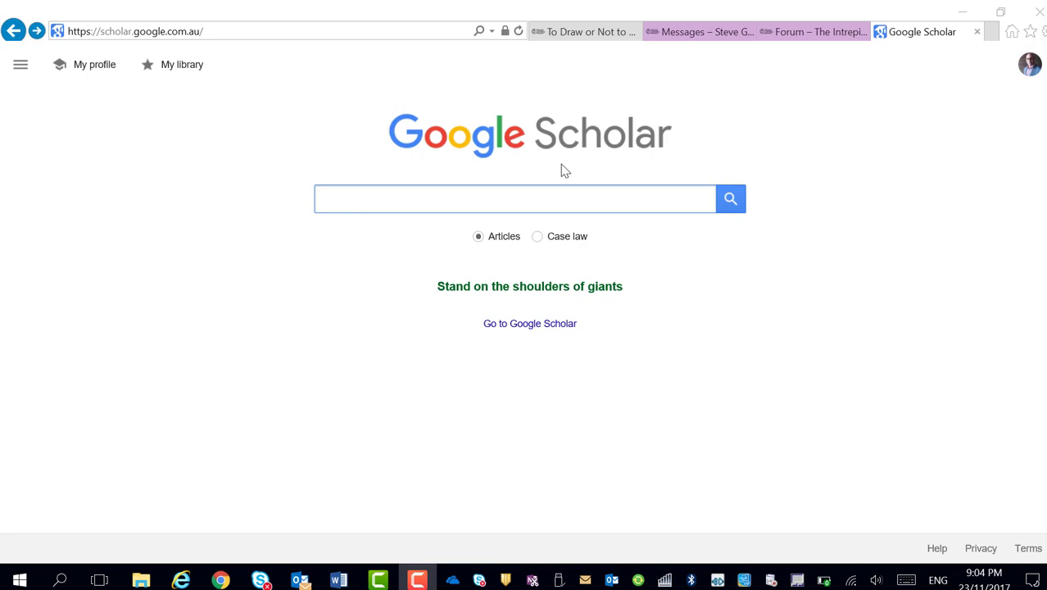
pyautogui.moveTo(118, 133)
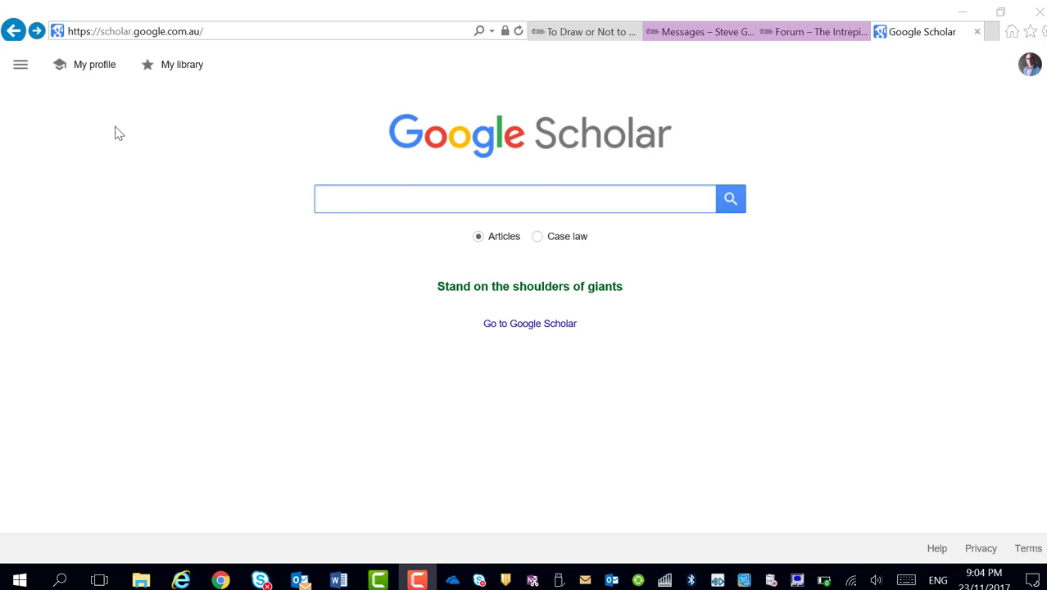
# Step: Toggle the side menu a few times, attempt the Alerts entry, and leave the menu open
pyautogui.click(20, 64)
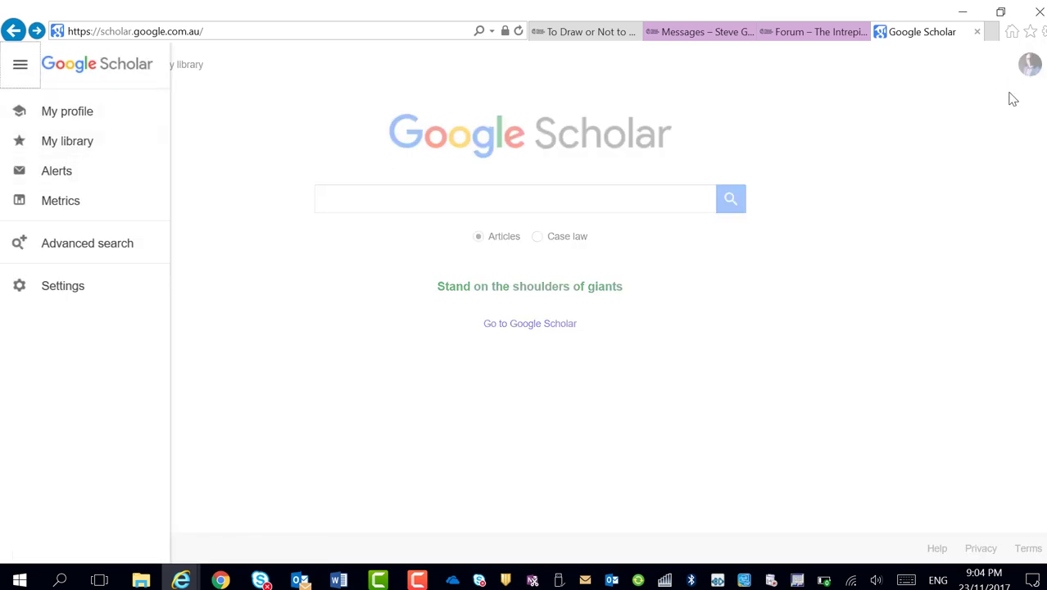
pyautogui.click(20, 64)
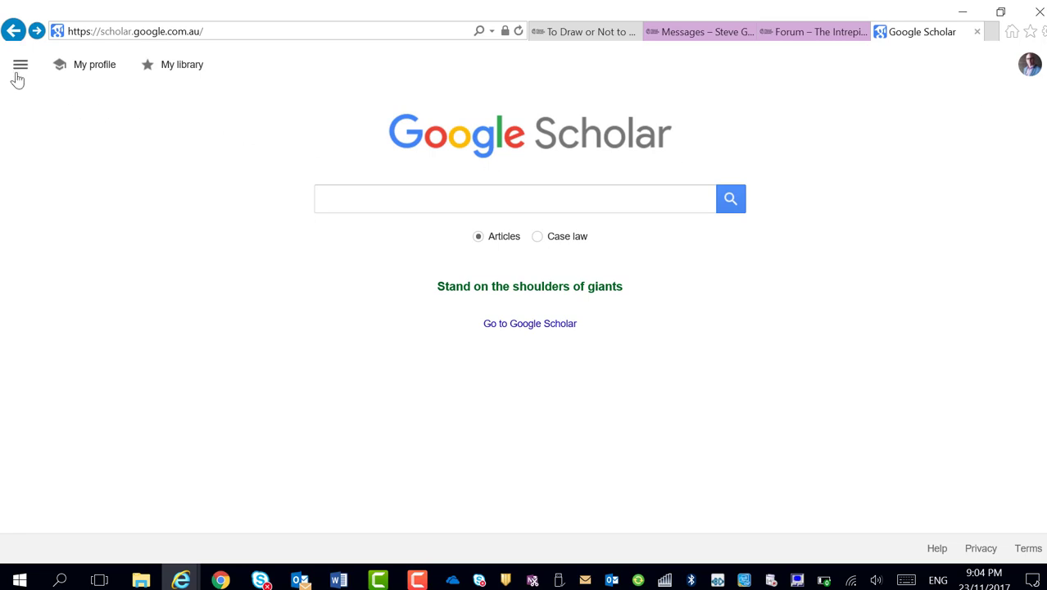
pyautogui.click(19, 64)
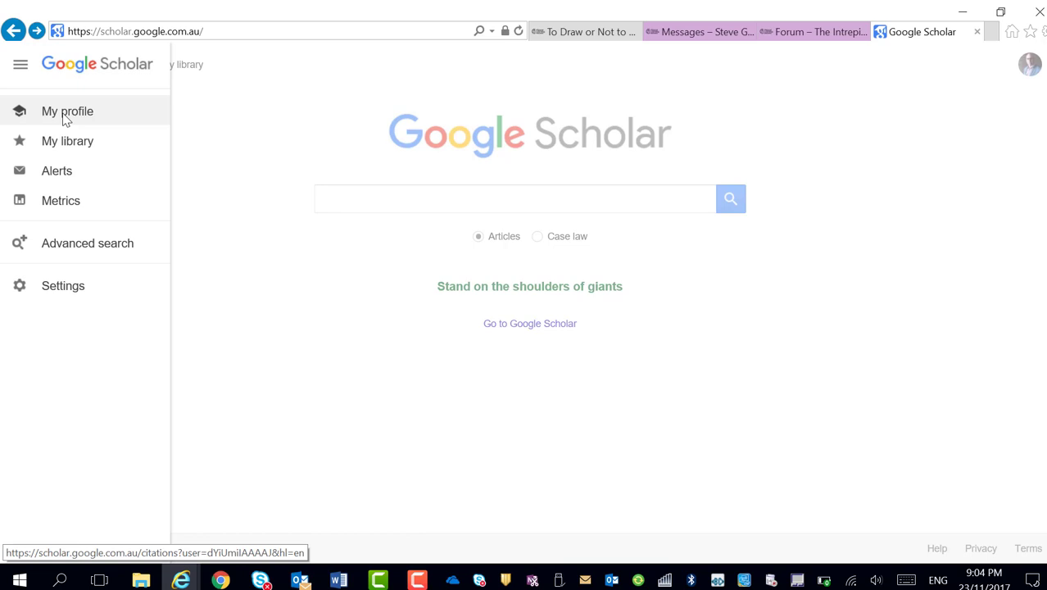
pyautogui.moveTo(55, 170)
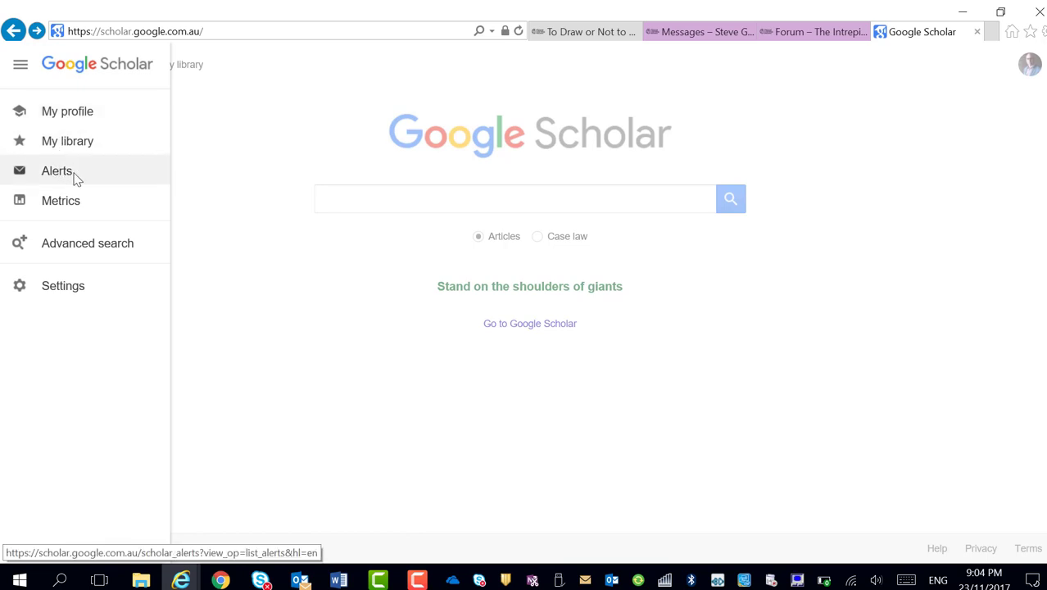
pyautogui.click(56, 170)
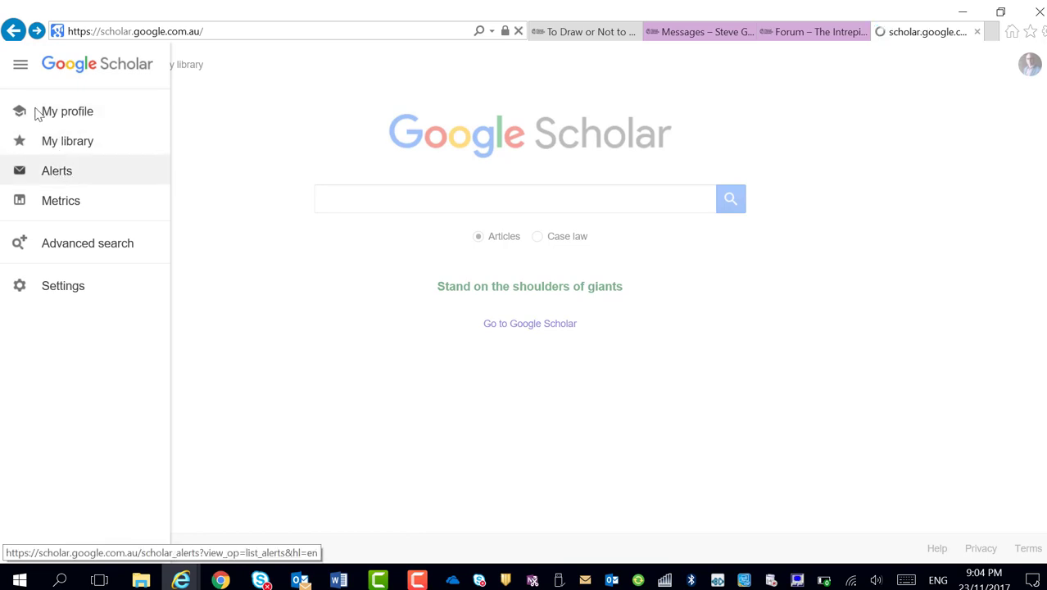
pyautogui.click(19, 66)
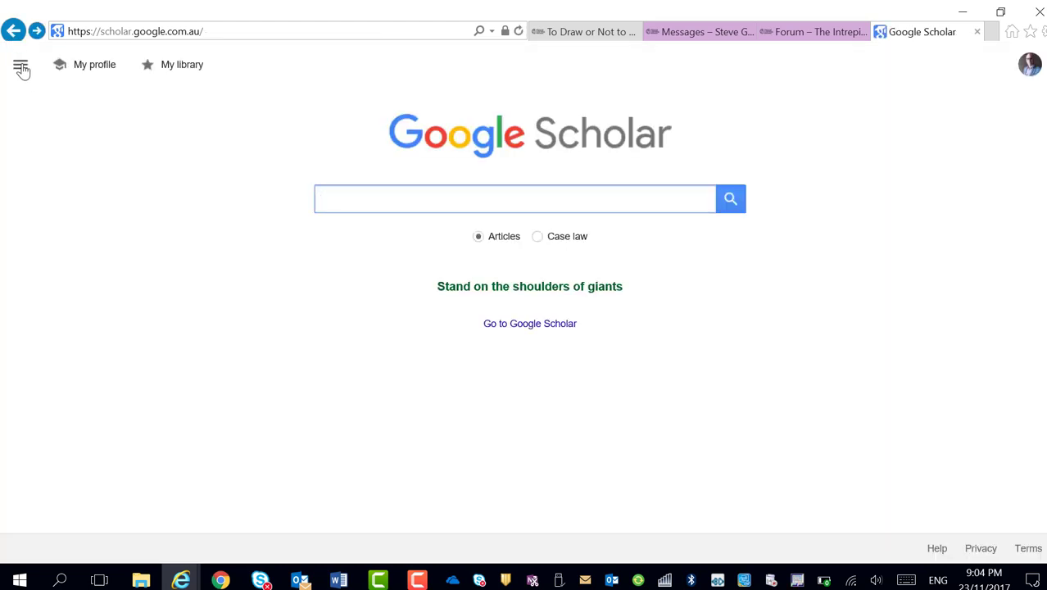
pyautogui.moveTo(220, 577)
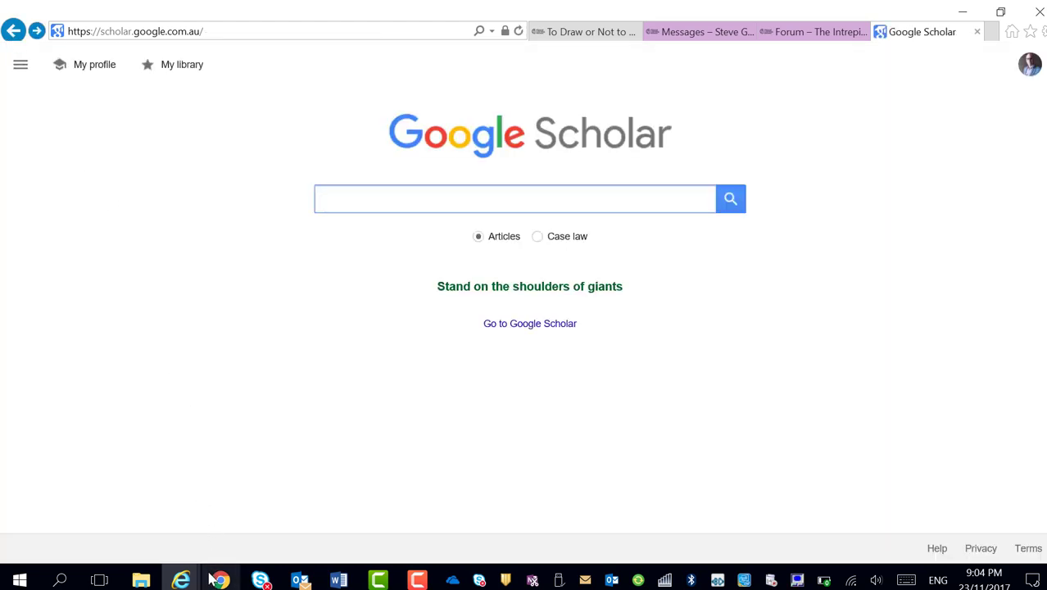
pyautogui.click(515, 199)
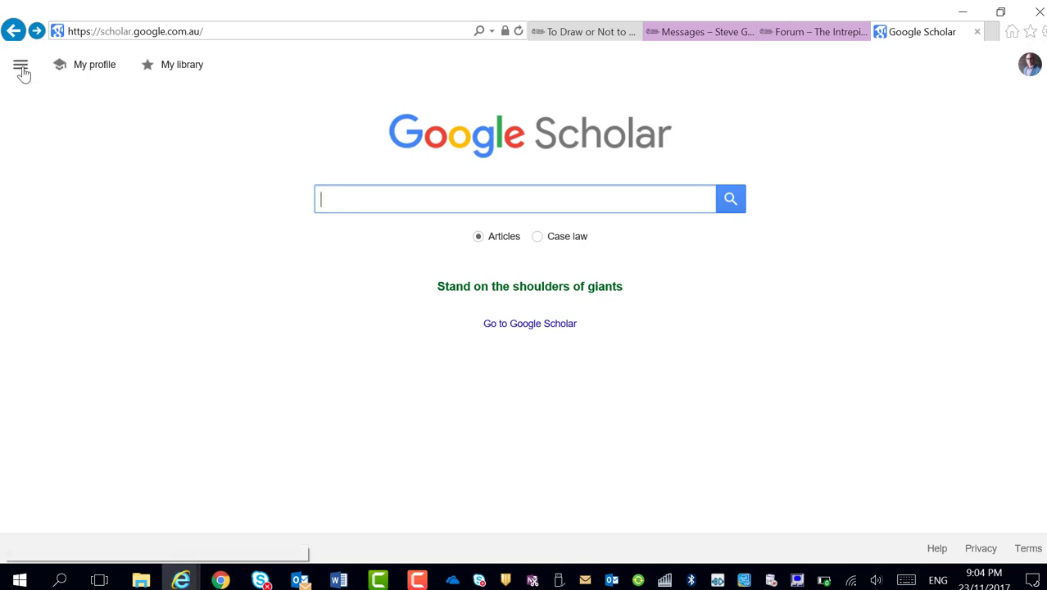
pyautogui.click(20, 67)
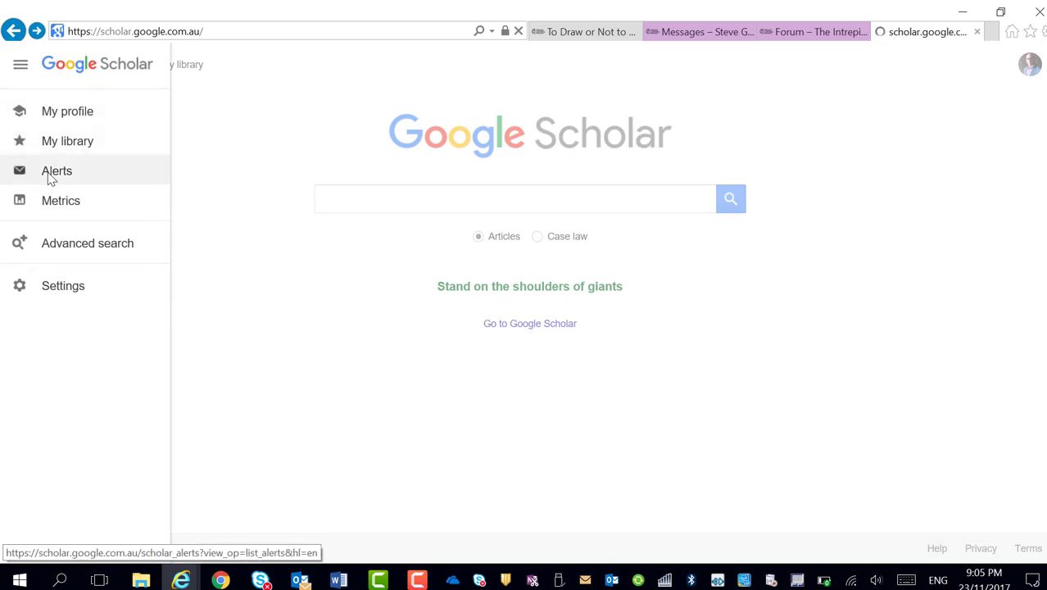
# Step: Create a new email alert with query 'Flipped learning' set to show up to 10 results
pyautogui.click(56, 171)
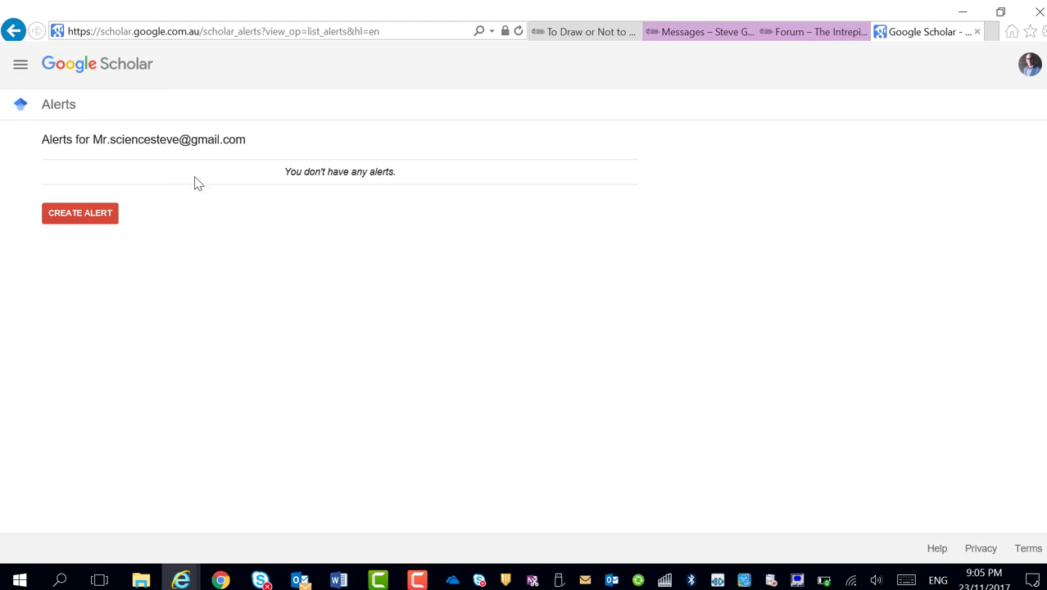
pyautogui.click(79, 213)
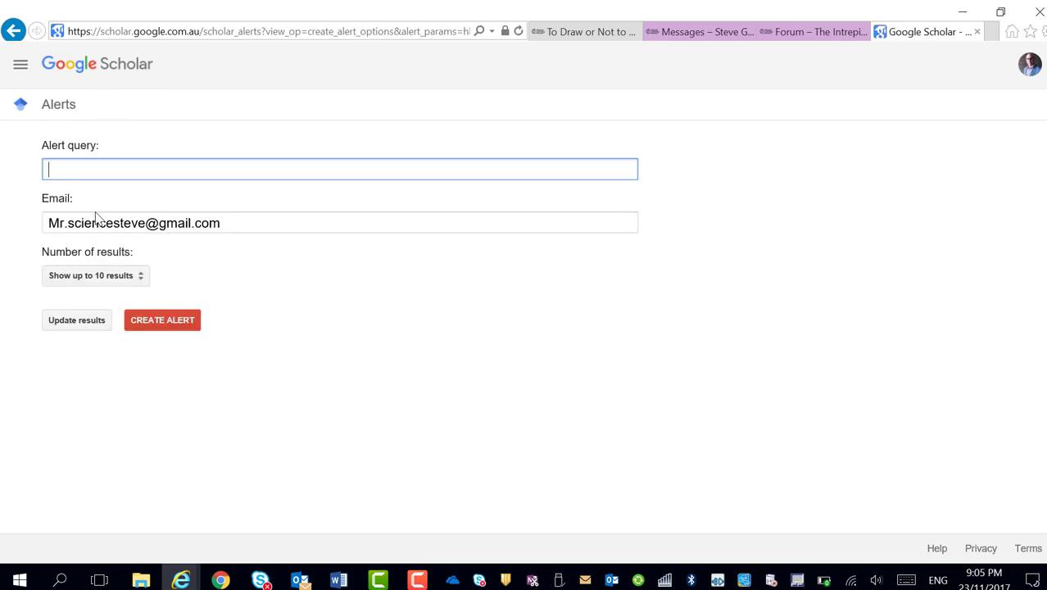
pyautogui.write('Fli')
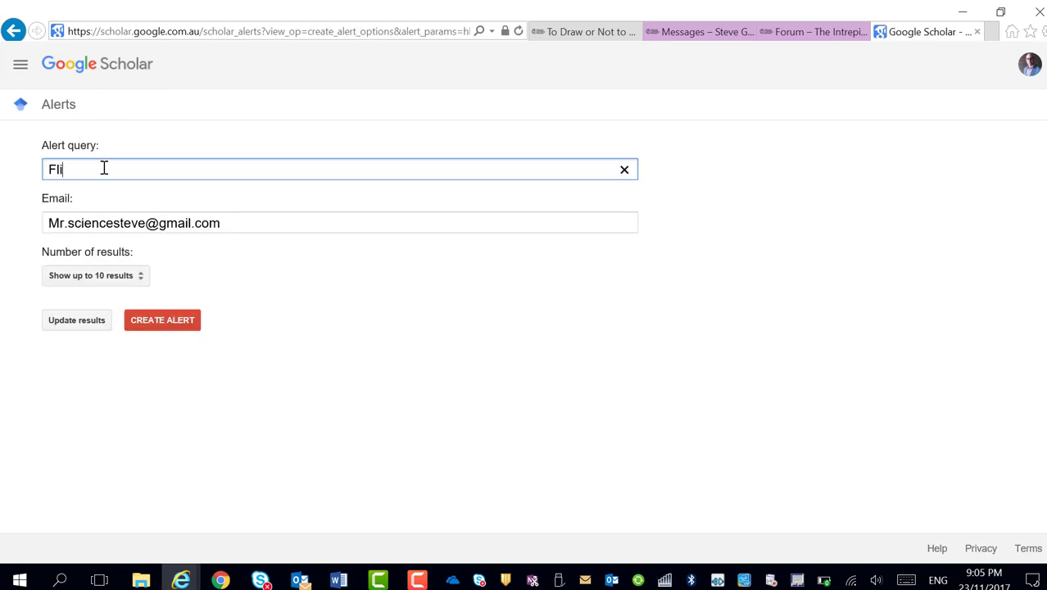
pyautogui.write('pped learning')
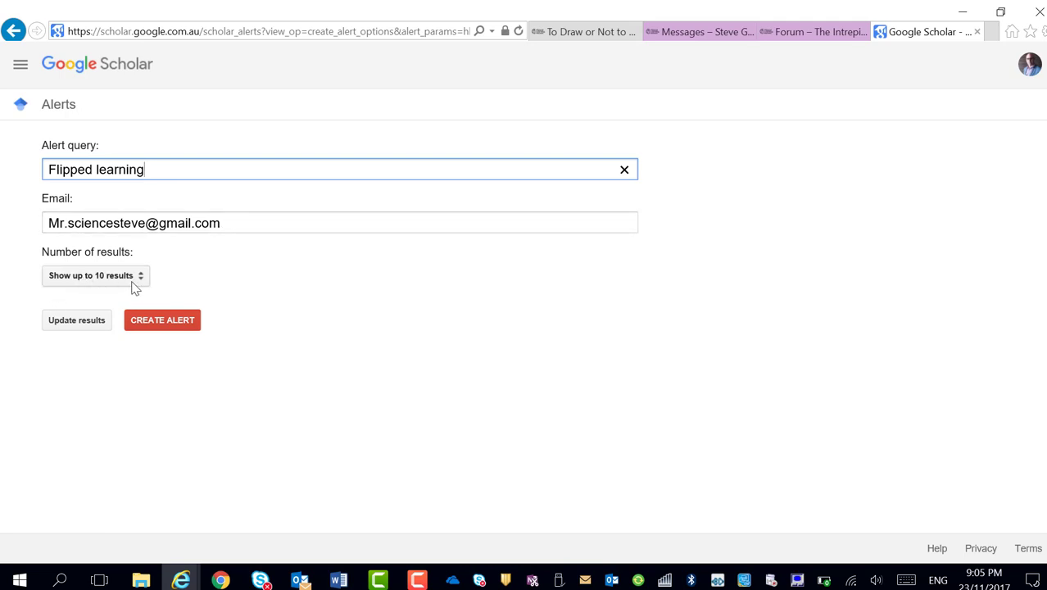
pyautogui.click(95, 275)
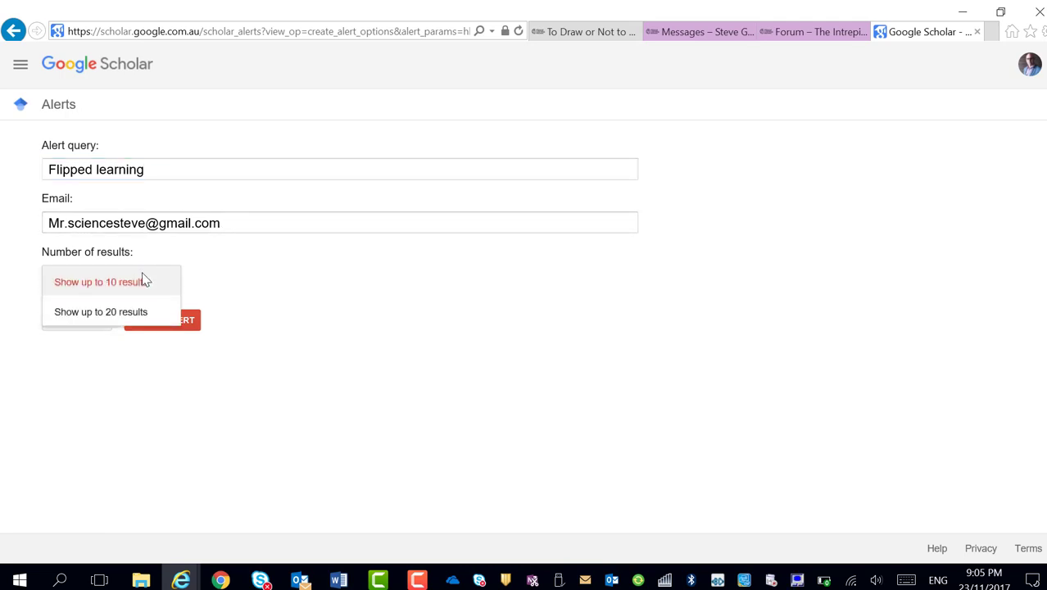
pyautogui.click(100, 282)
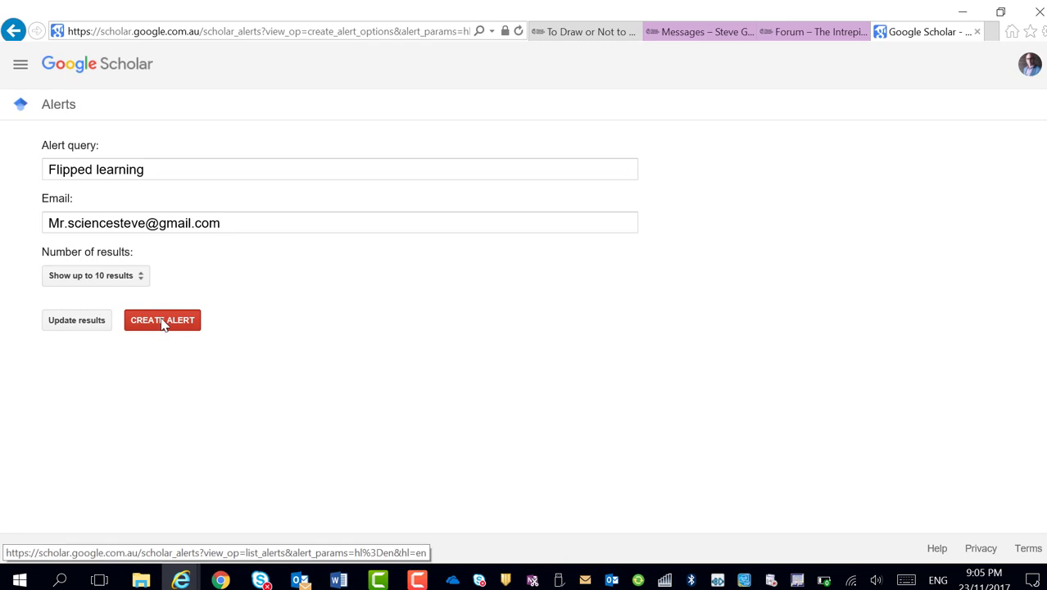